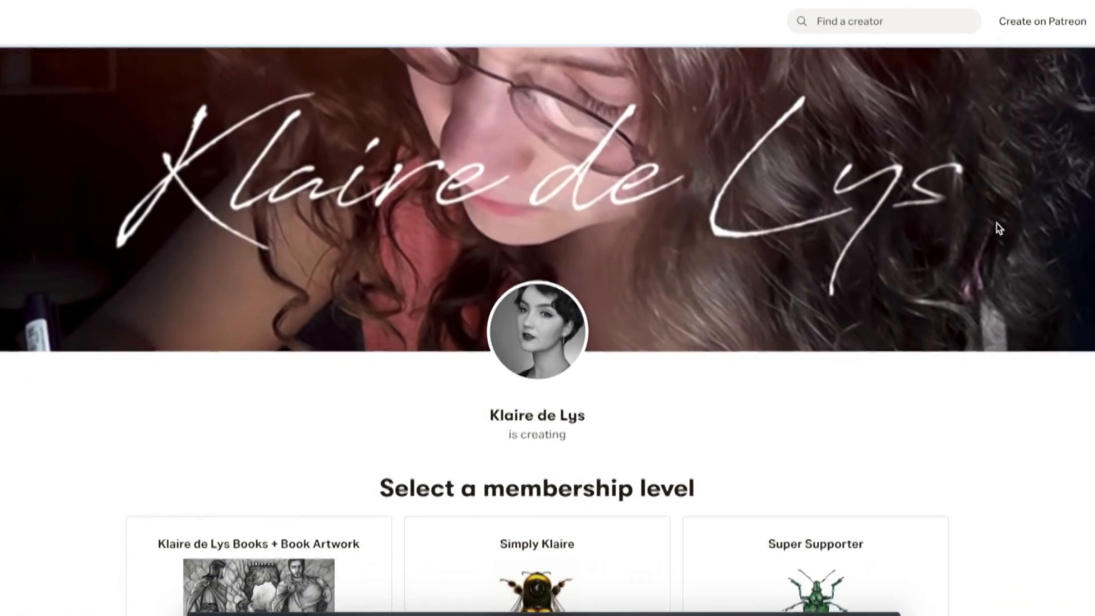
scroll("down", 3)
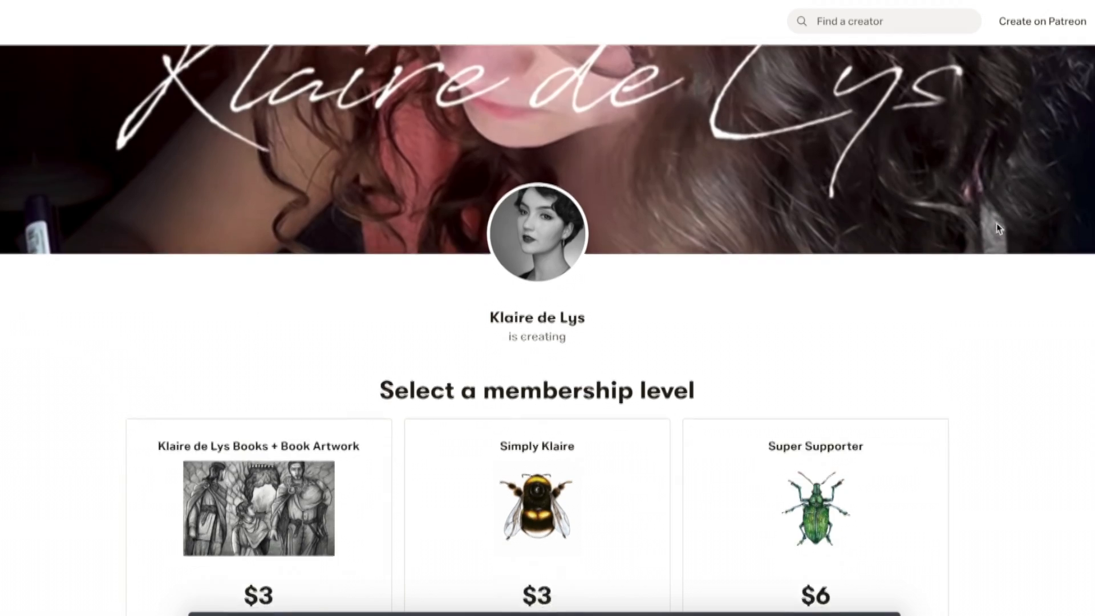
scroll("down", 3)
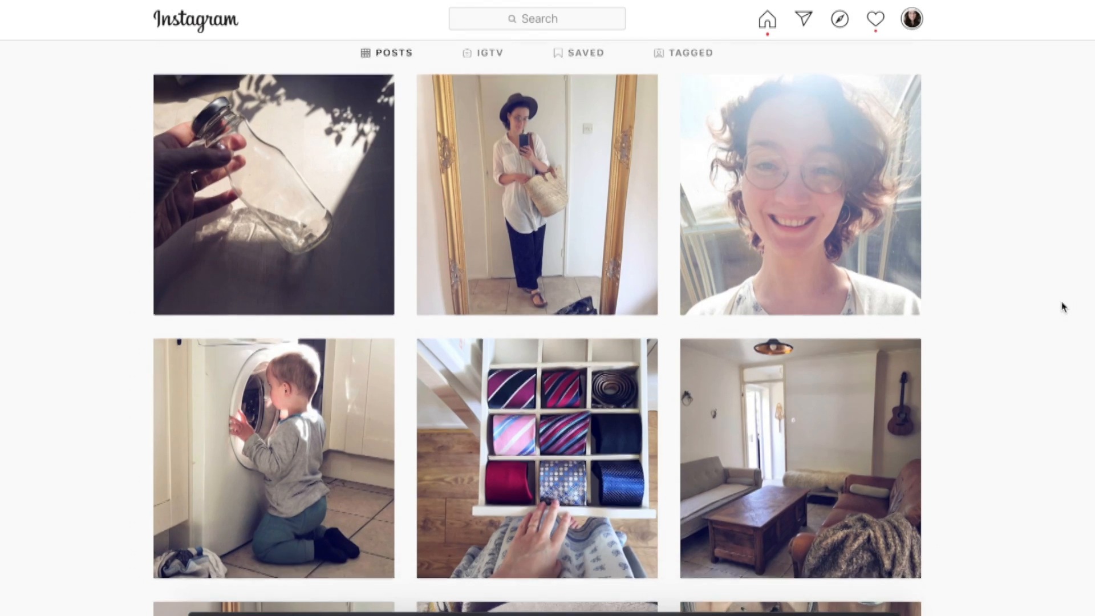
scroll("down", 3)
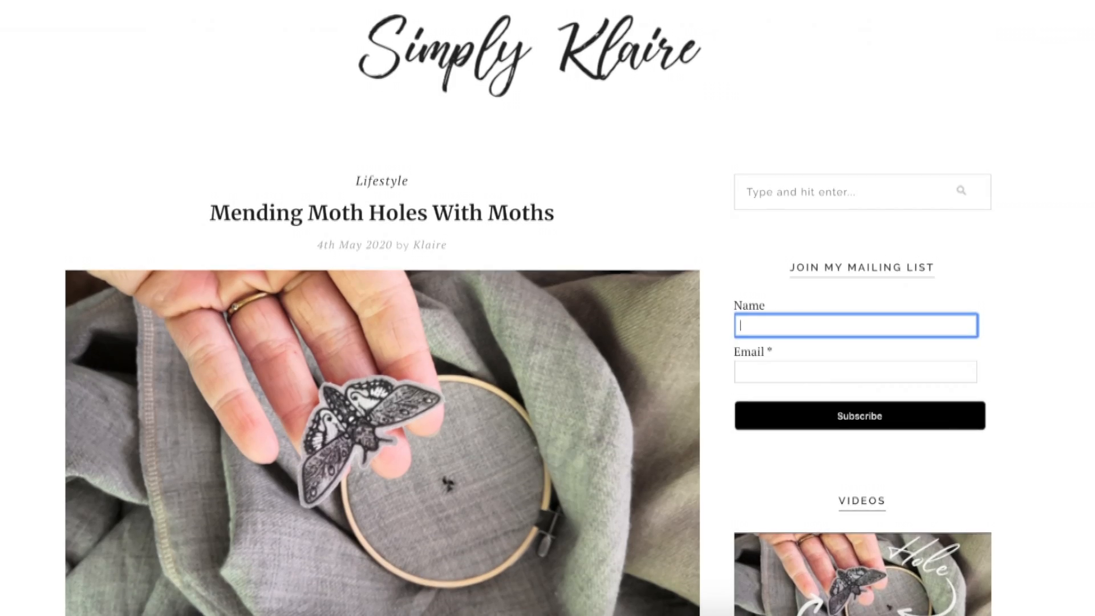
scroll("down", 3)
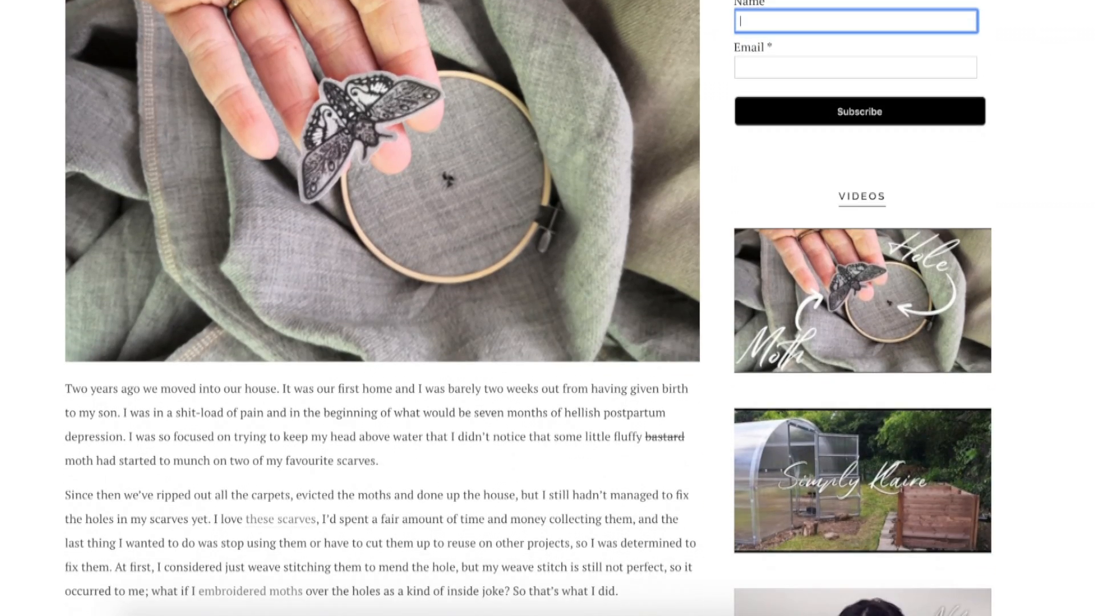